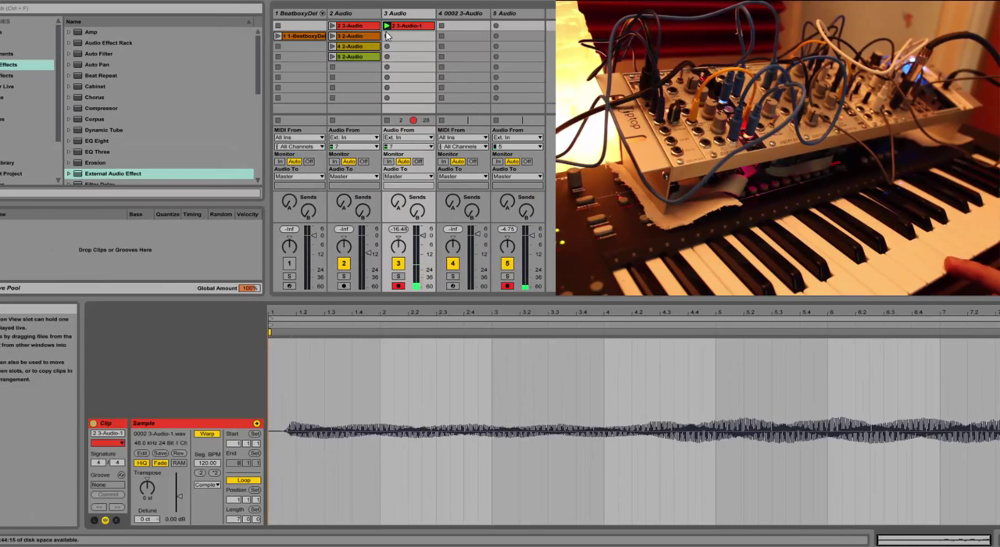
Switch to the Arrangement View to show the full recorded take of the synth octaves.
click(406, 36)
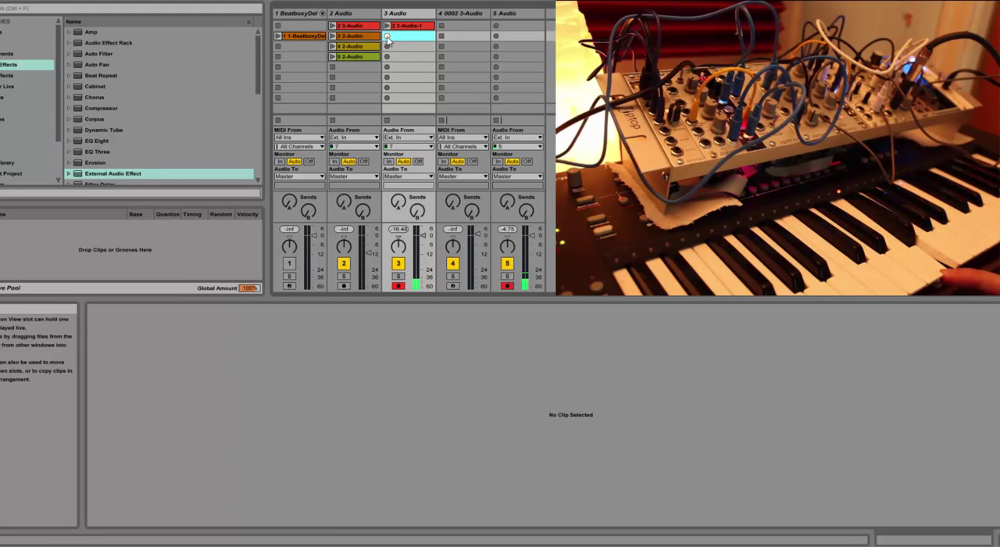
click(406, 36)
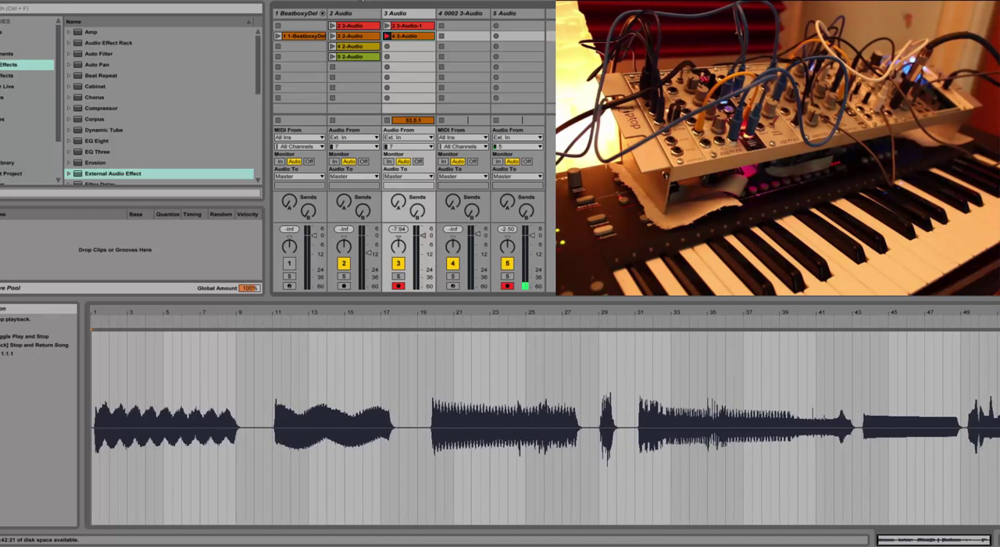
Put the recorded 0004 3-Audio sample into a Sampler and show its zones.
click(407, 36)
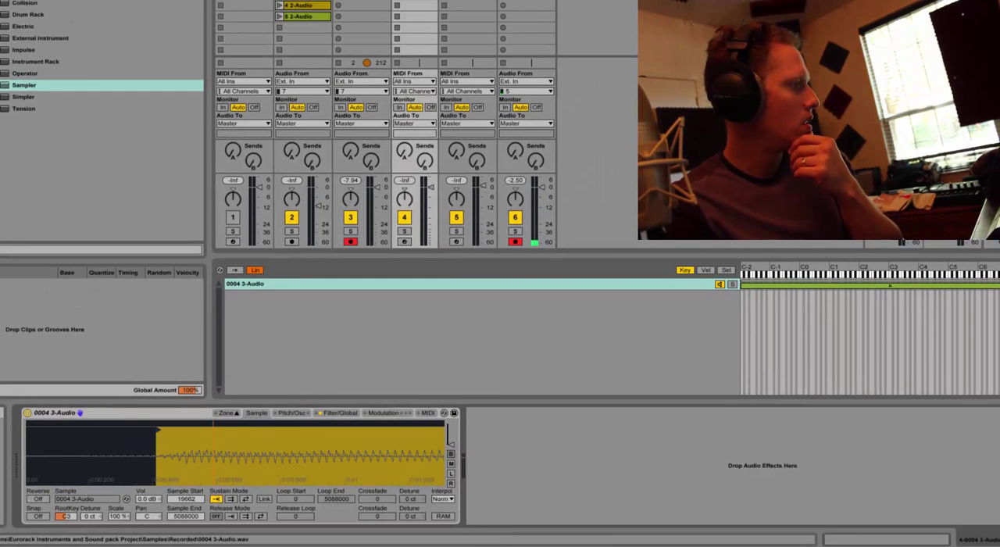
Add zones for the four octave samples and zoom into the Key zone view.
drag(133, 430, 159, 428)
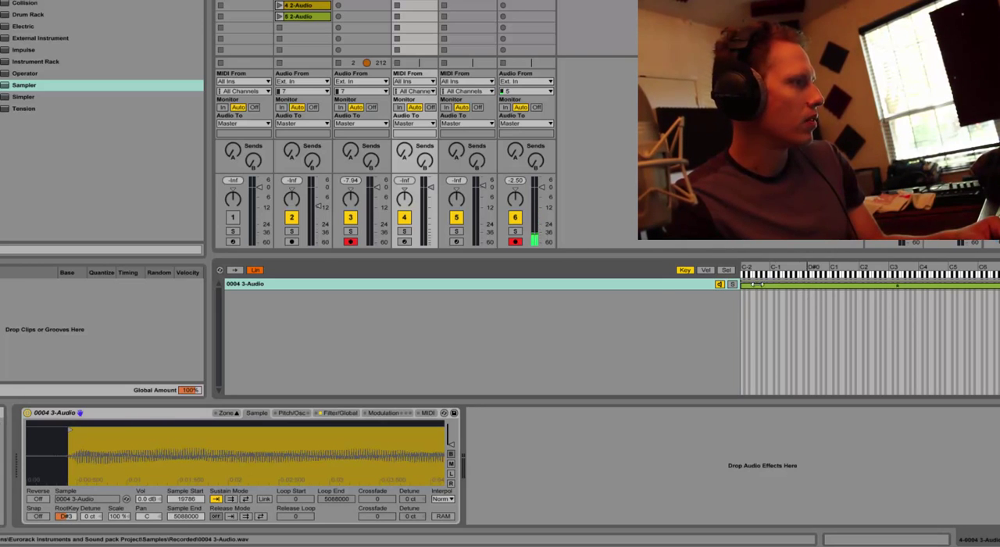
click(469, 284)
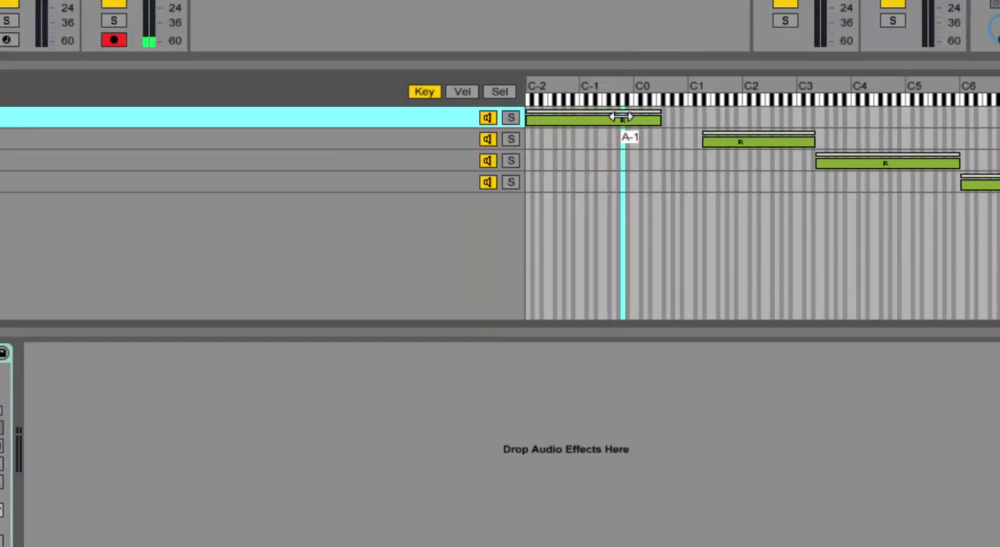
Stretch the first zone up to D#1 and move the second zone's lower edge to meet it.
drag(622, 117, 655, 117)
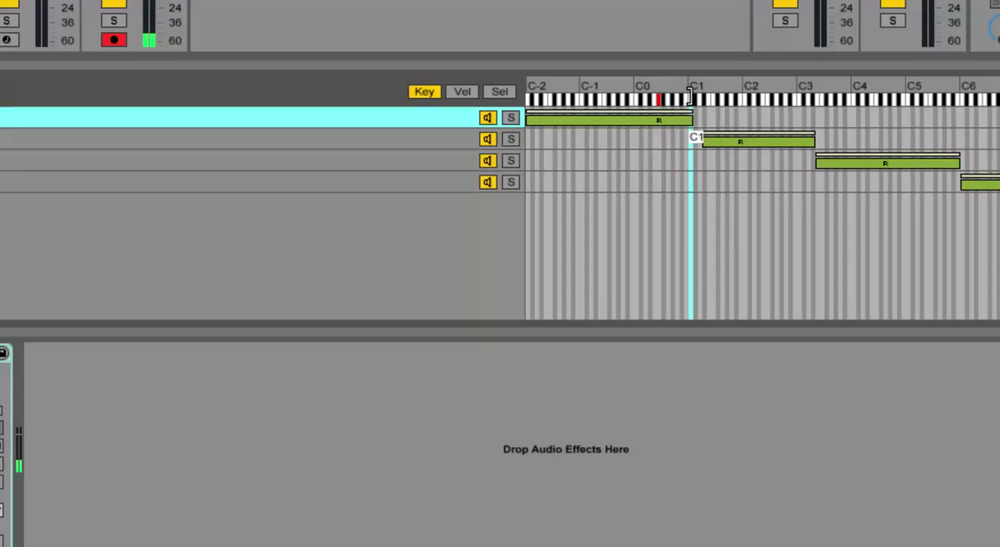
drag(691, 138, 696, 137)
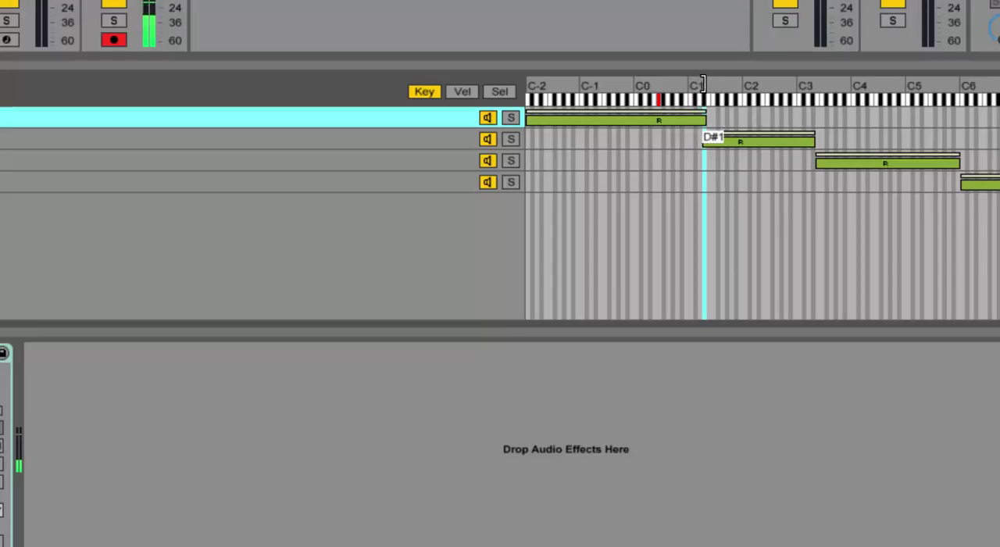
drag(738, 142, 737, 137)
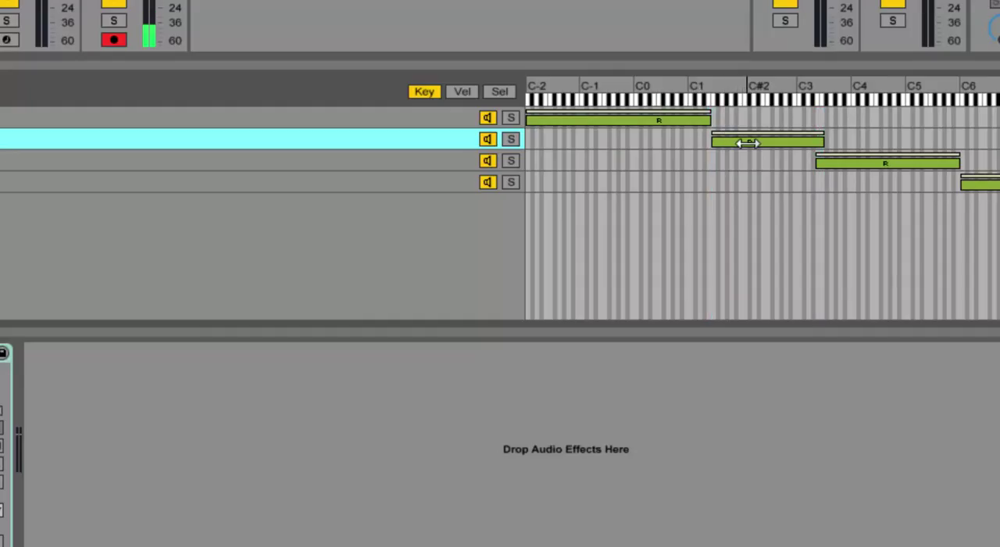
drag(749, 143, 717, 170)
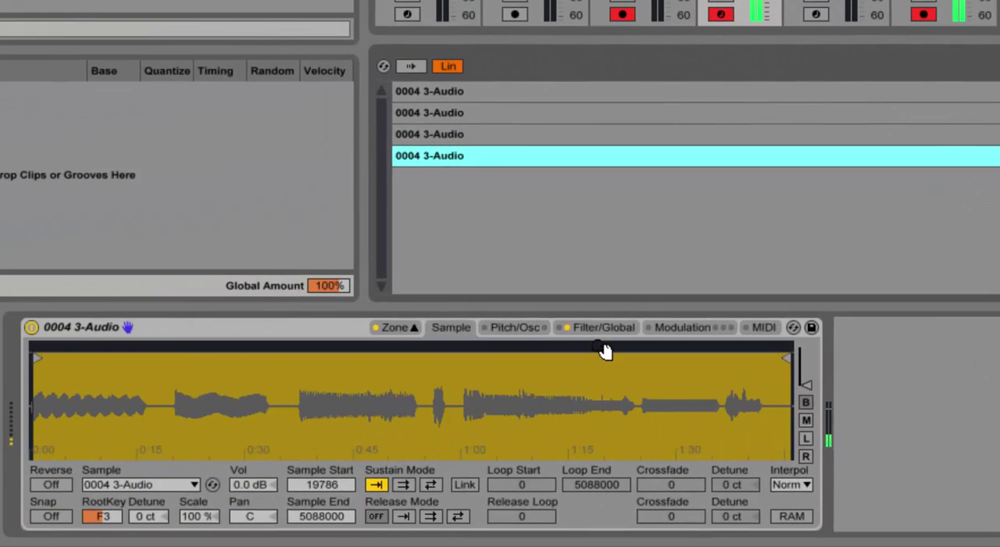
Raise the fourth sample's volume to 1.13 dB and lengthen its amp envelope release.
click(603, 328)
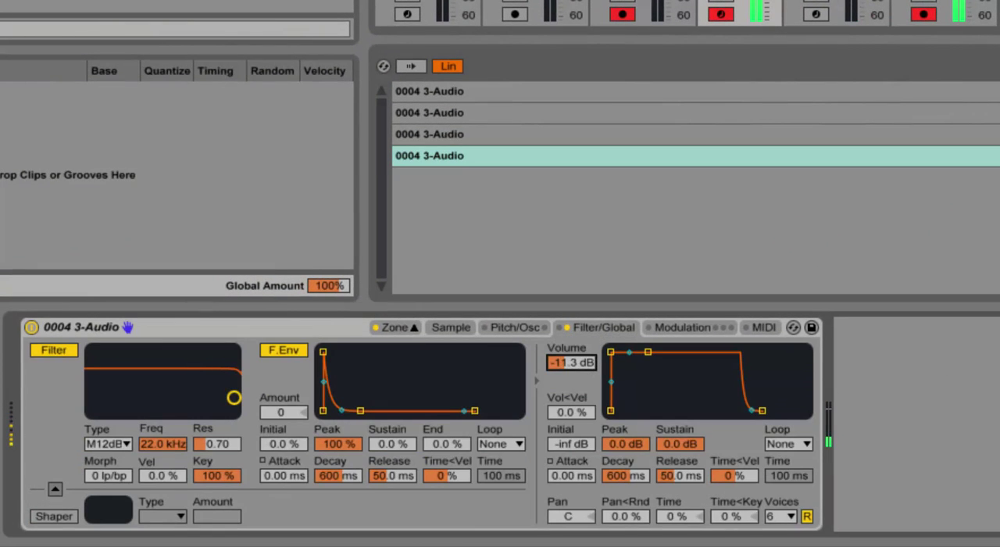
drag(572, 362, 572, 344)
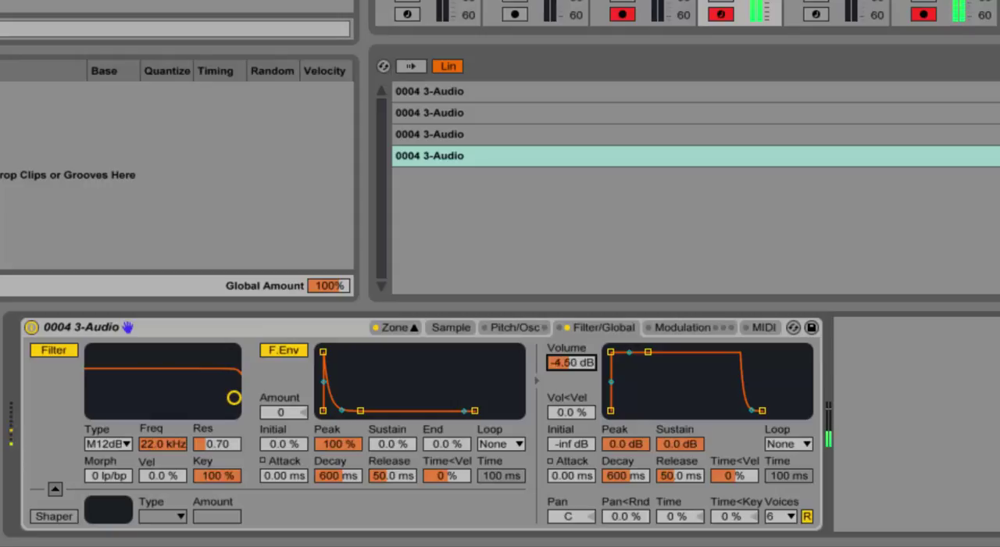
drag(572, 363, 572, 344)
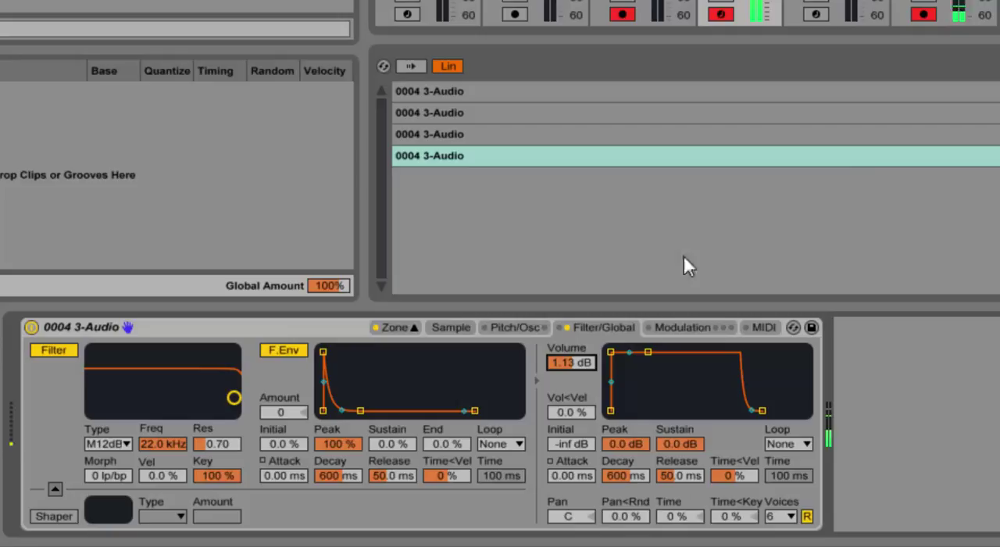
mouse_move(940, 253)
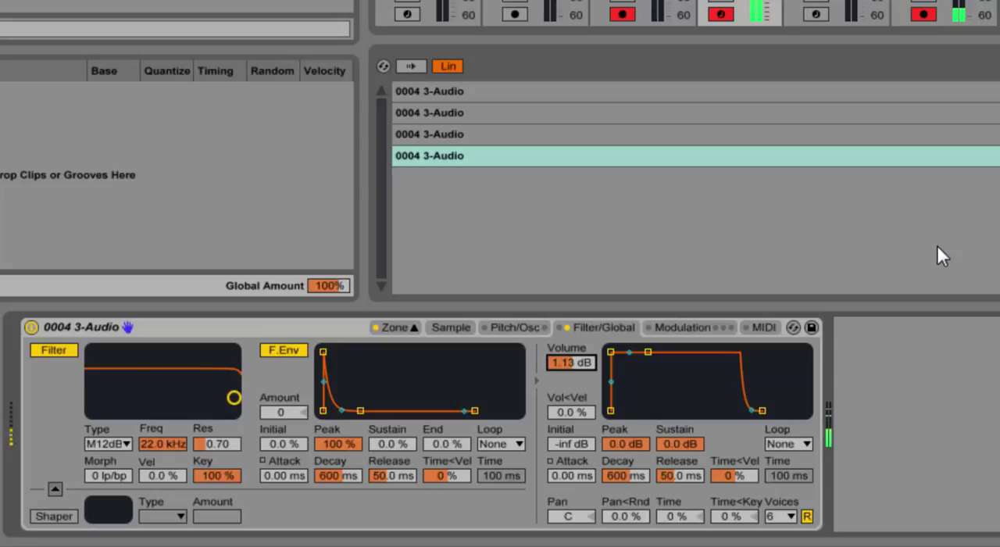
mouse_move(798, 376)
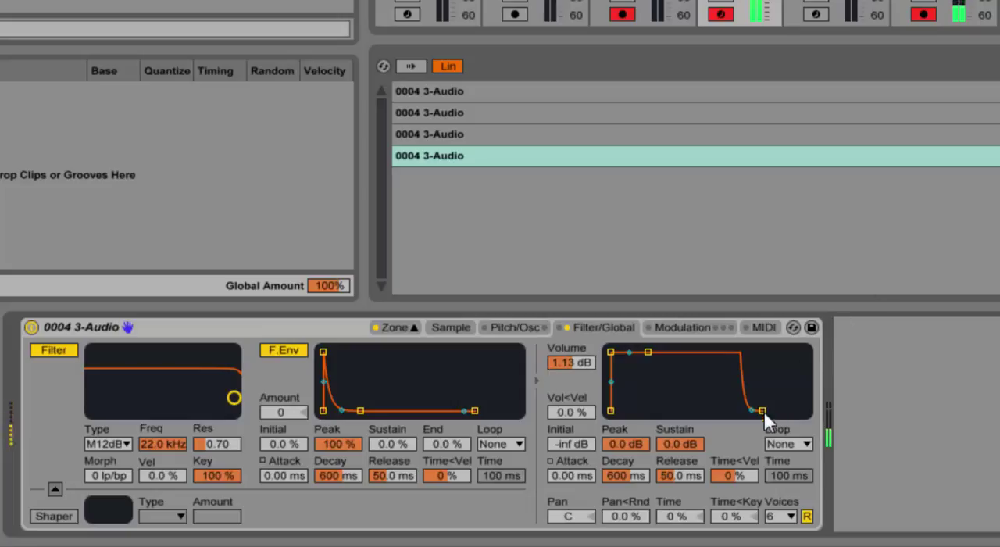
drag(763, 410, 772, 409)
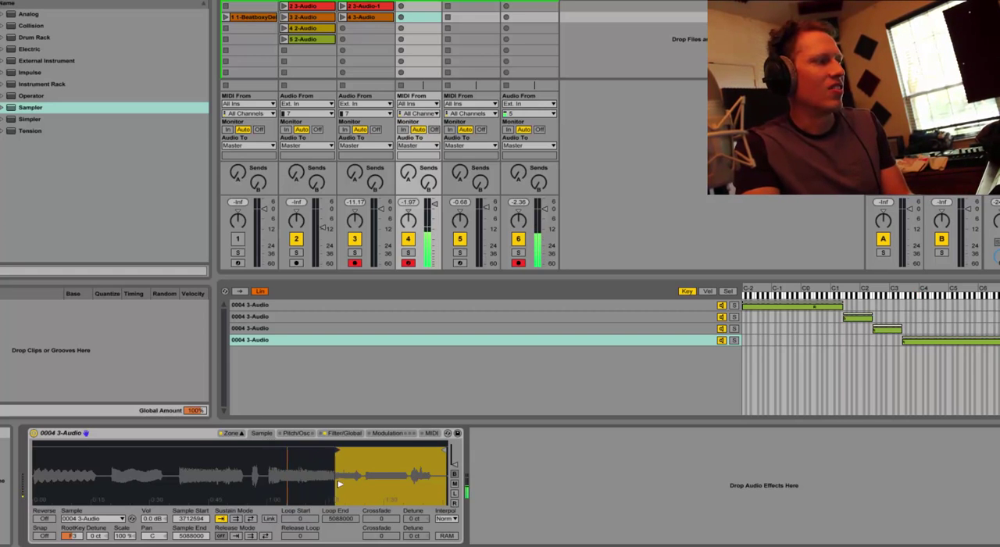
drag(341, 476, 390, 476)
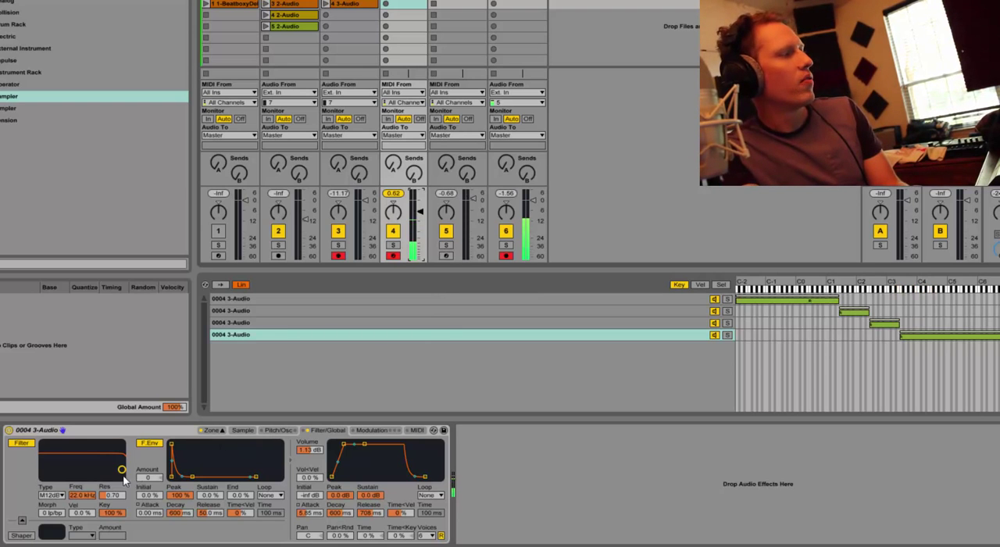
drag(122, 469, 103, 469)
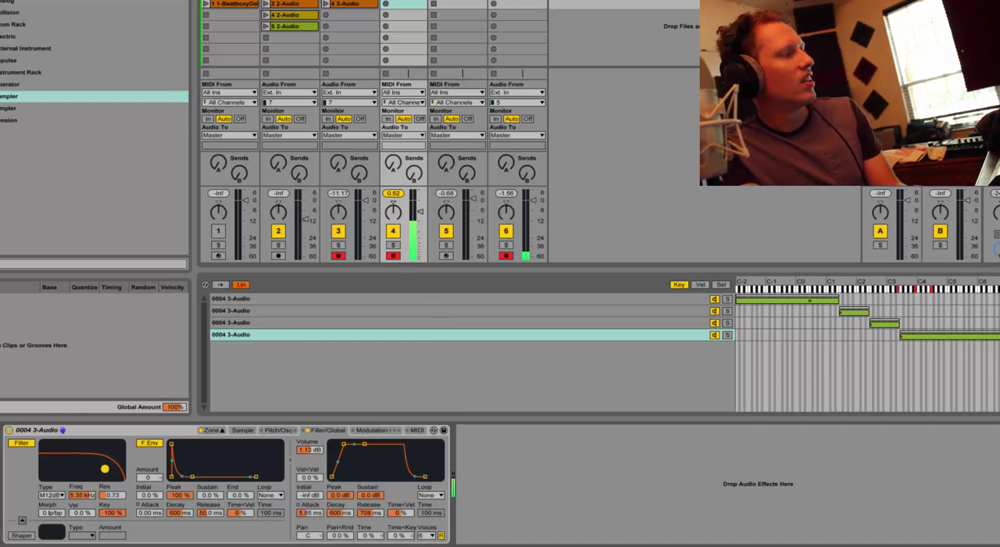
drag(103, 469, 92, 459)
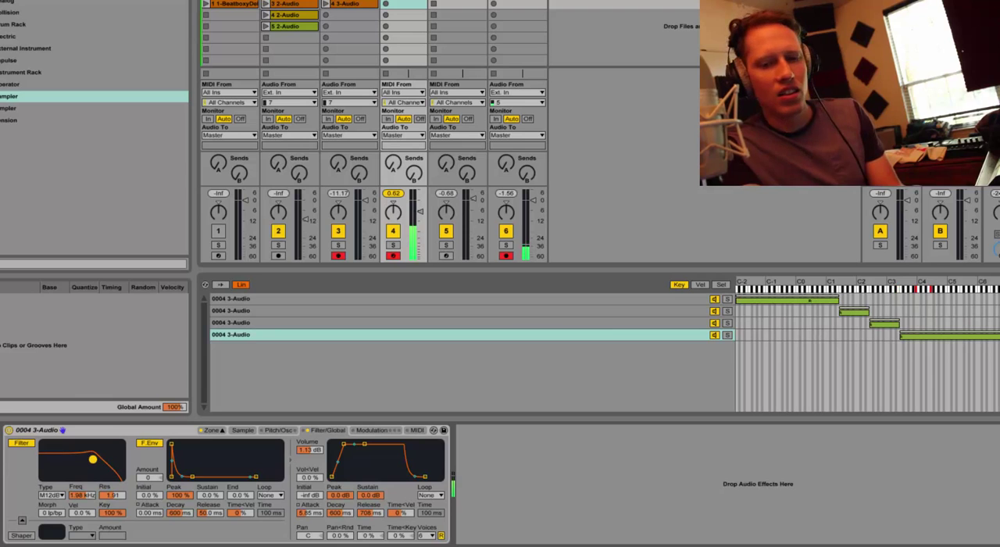
drag(93, 459, 124, 457)
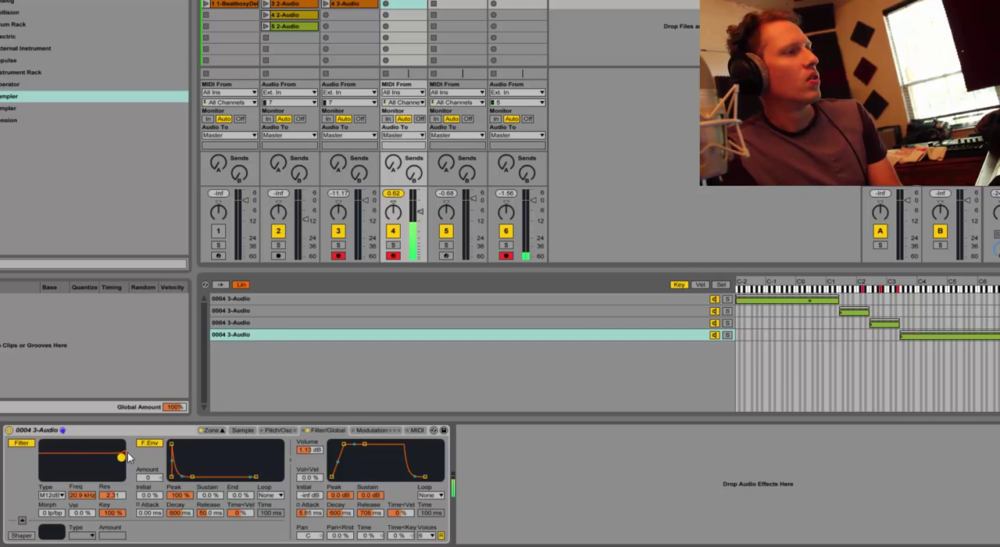
mouse_move(116, 431)
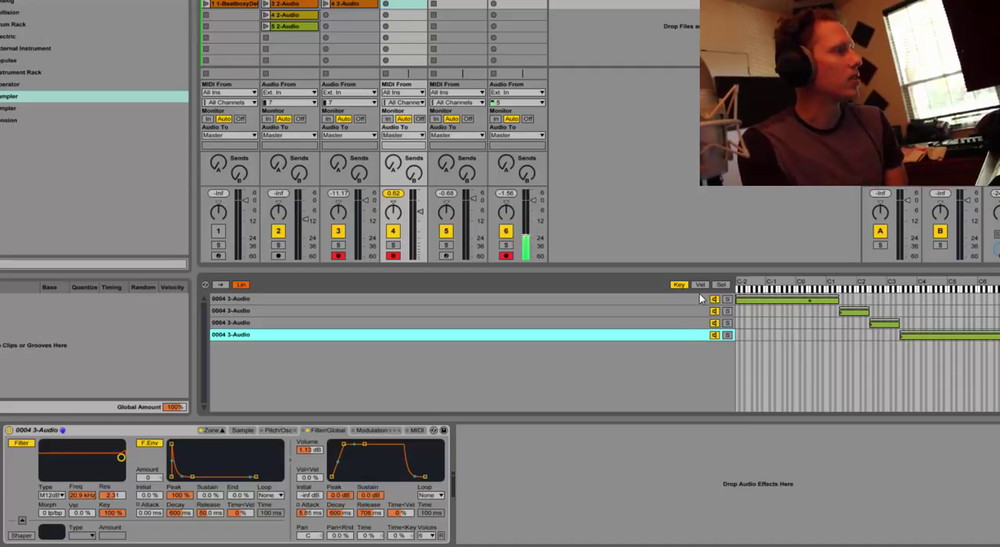
Select the first 0004 3-Audio octave sample layer for editing.
click(468, 299)
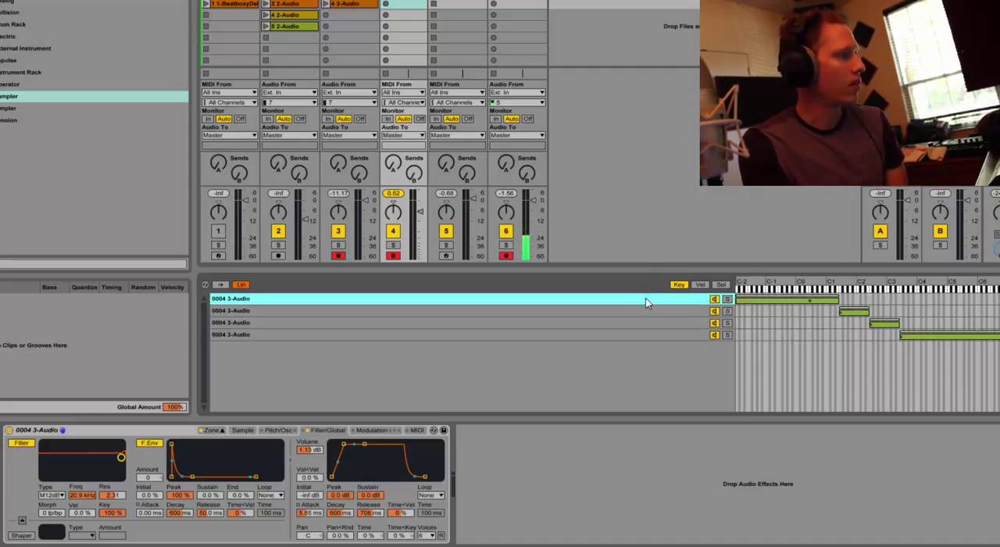